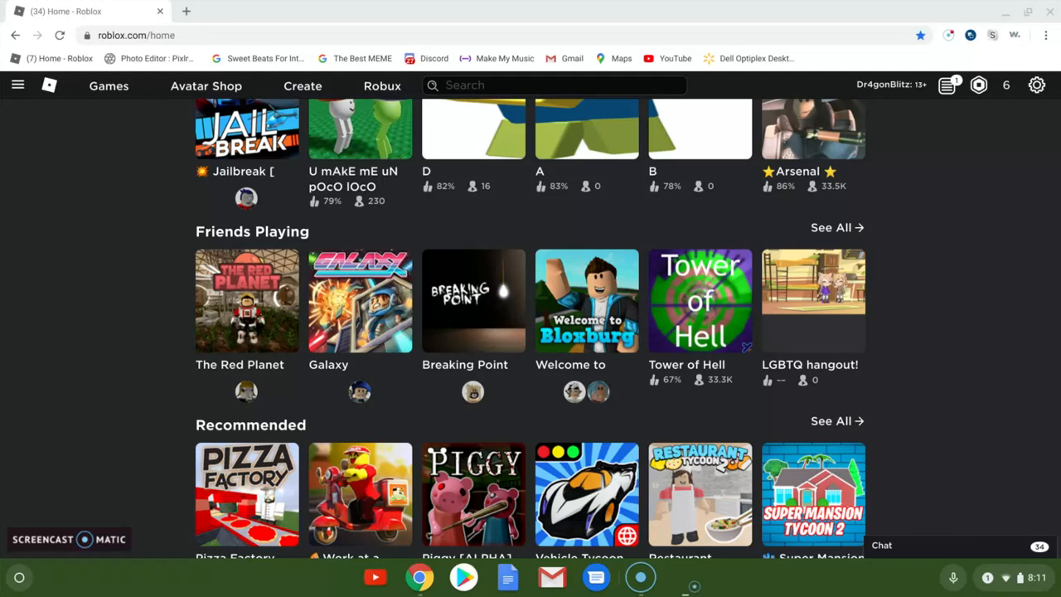
Step: Go to the Dr4gonBlitz profile and follow its About-section link to the YouTube channel
scroll(down, 3)
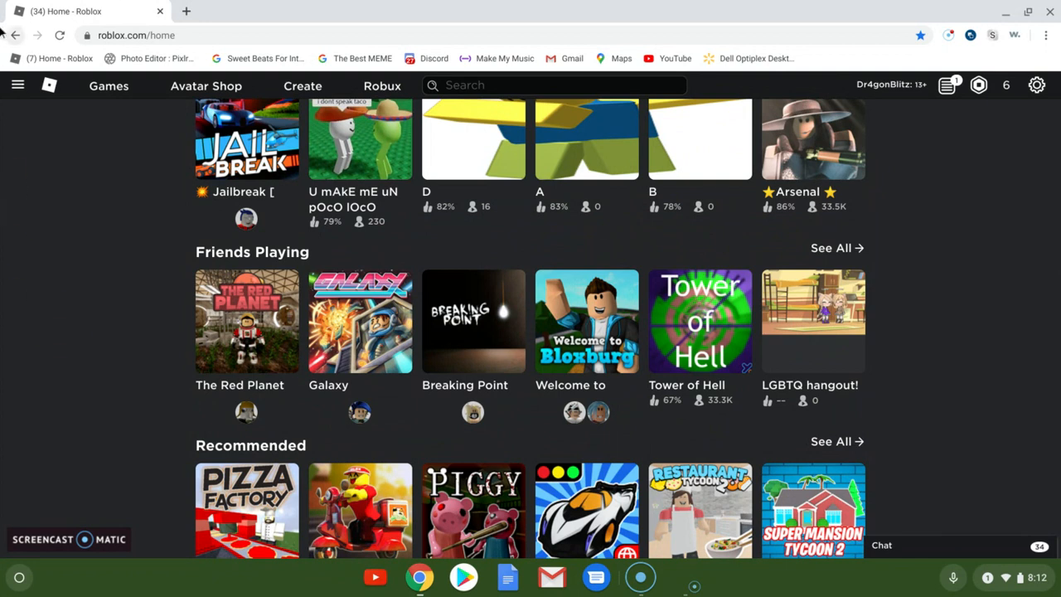
click(18, 84)
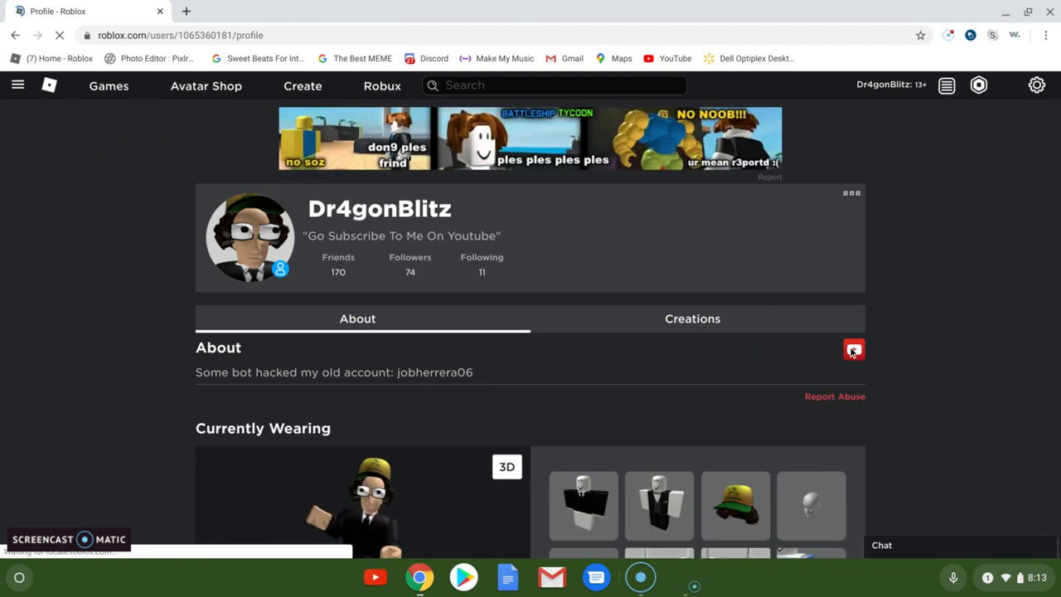
click(853, 348)
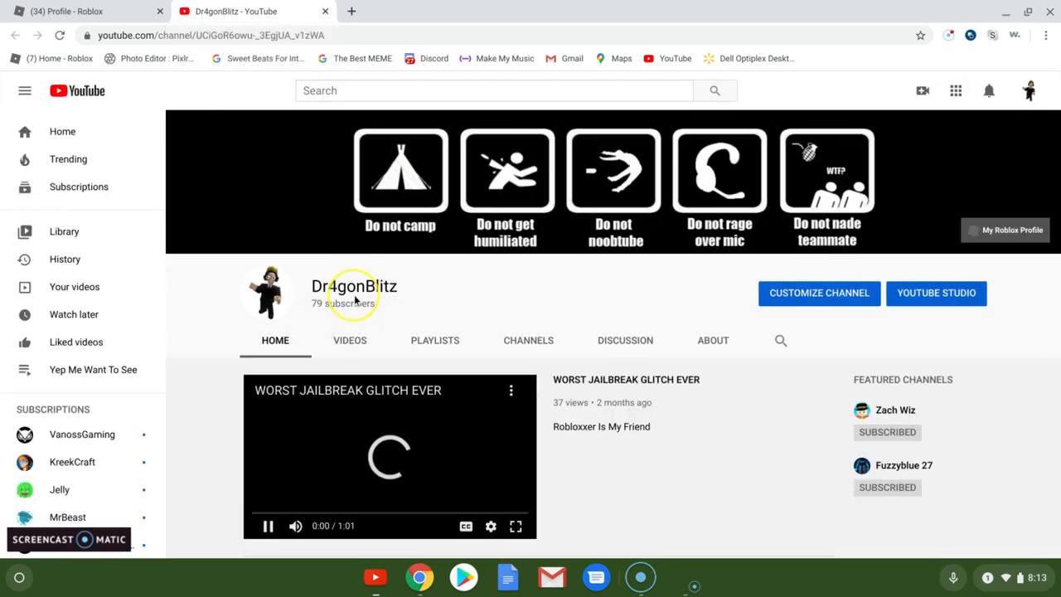
Step: Browse down to the channel's Uploads, pause the featured video, and close the YouTube tab
scroll(down, 3)
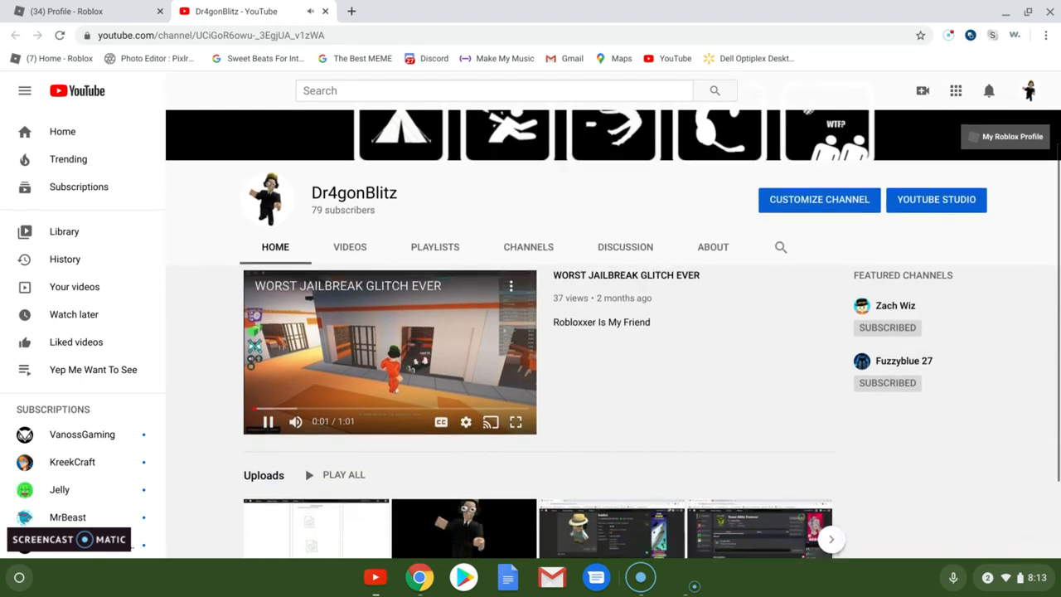
scroll(down, 3)
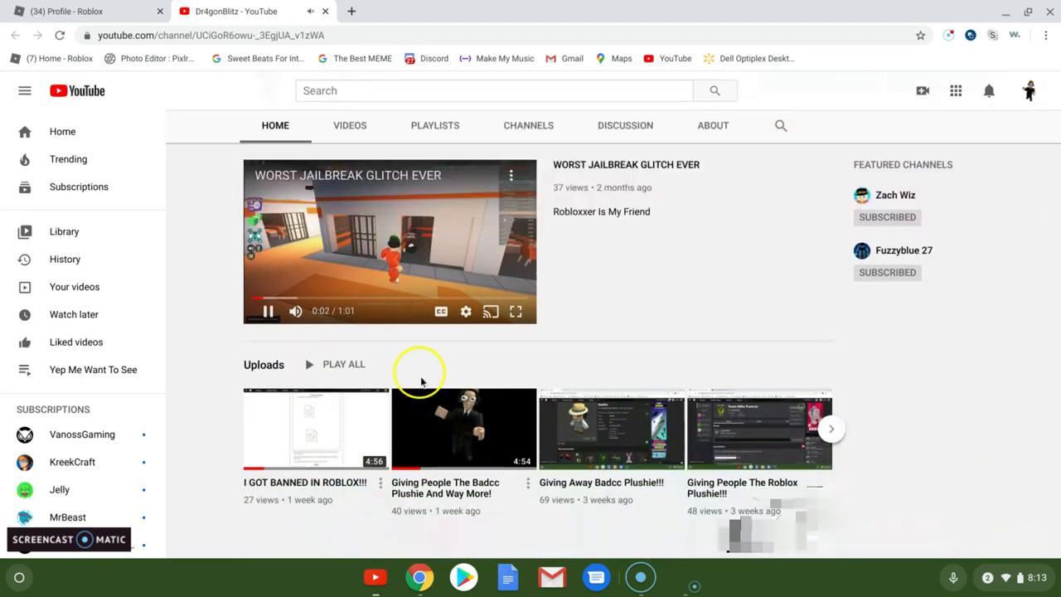
click(268, 312)
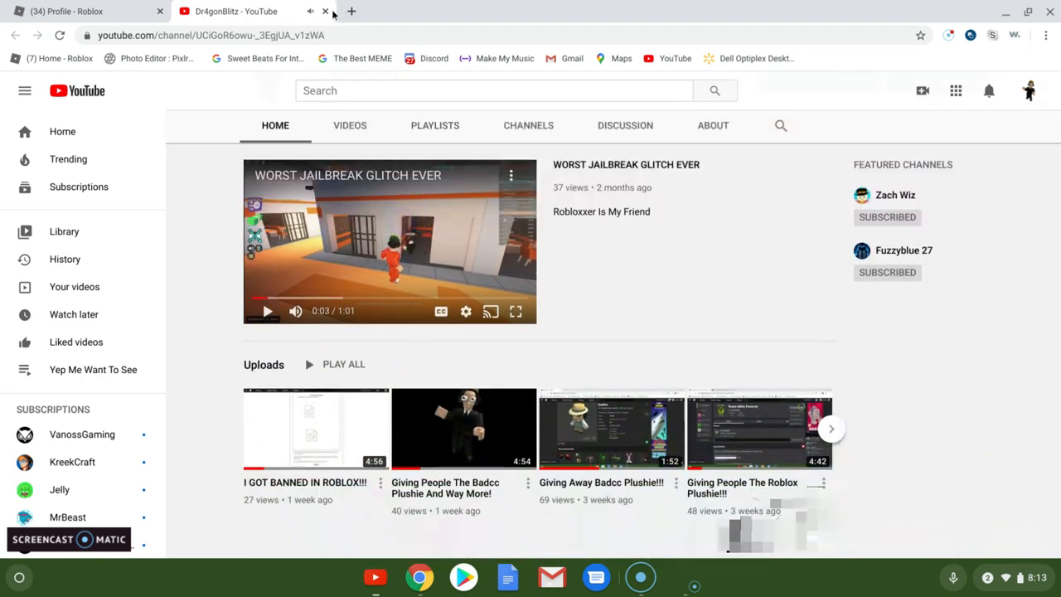
click(325, 10)
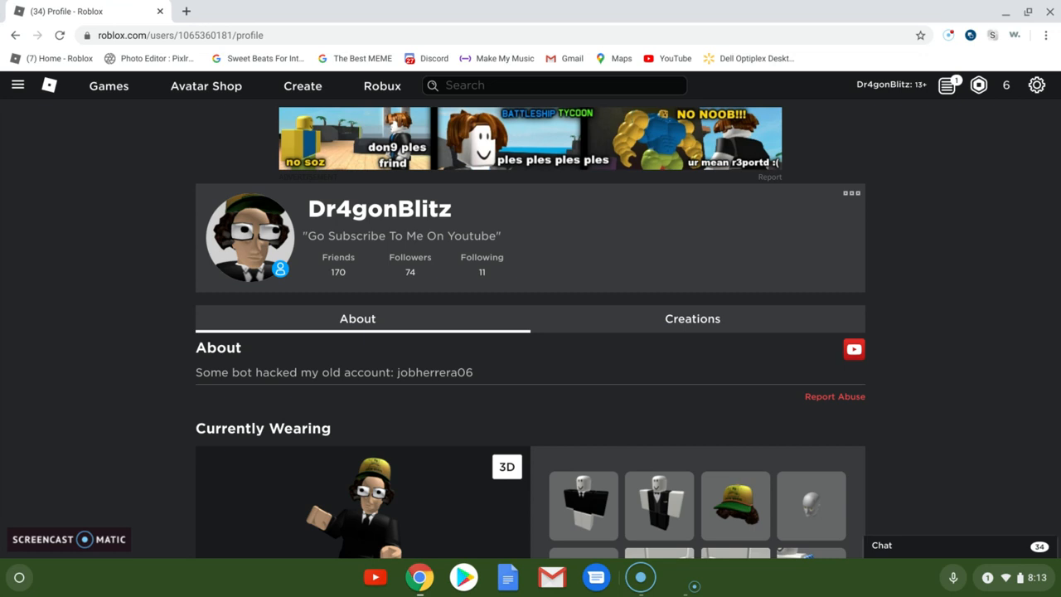
mouse_move(1005, 86)
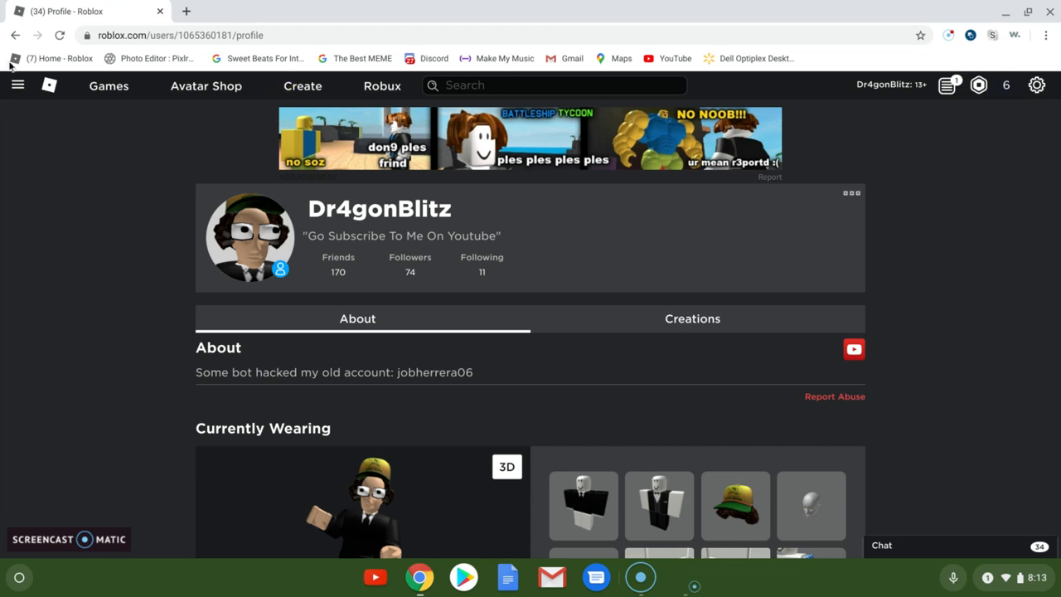
Step: Use the sidebar navigation list to return to the Roblox Home page
click(18, 85)
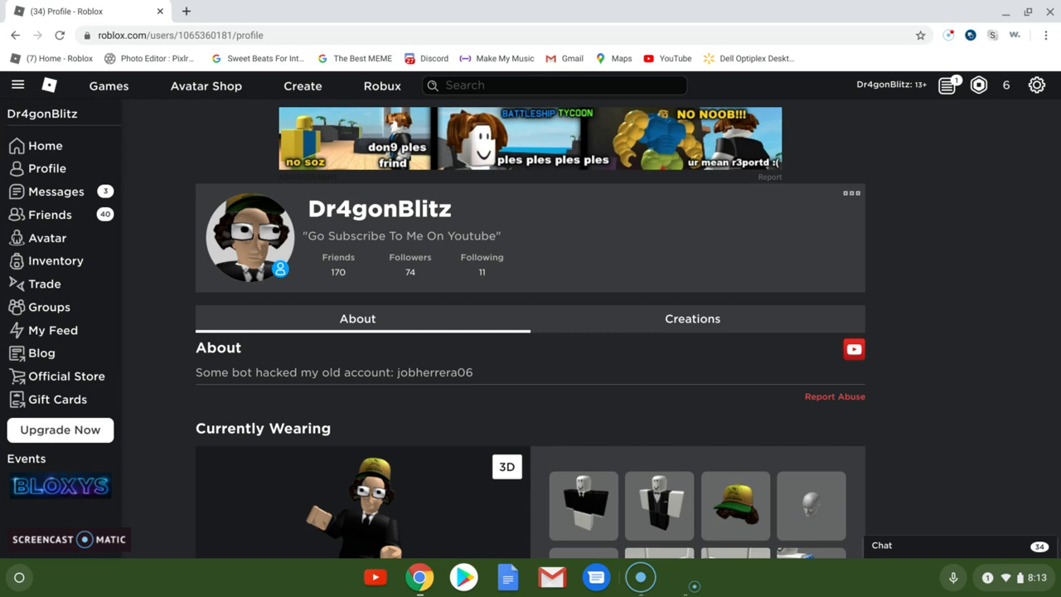
mouse_move(46, 146)
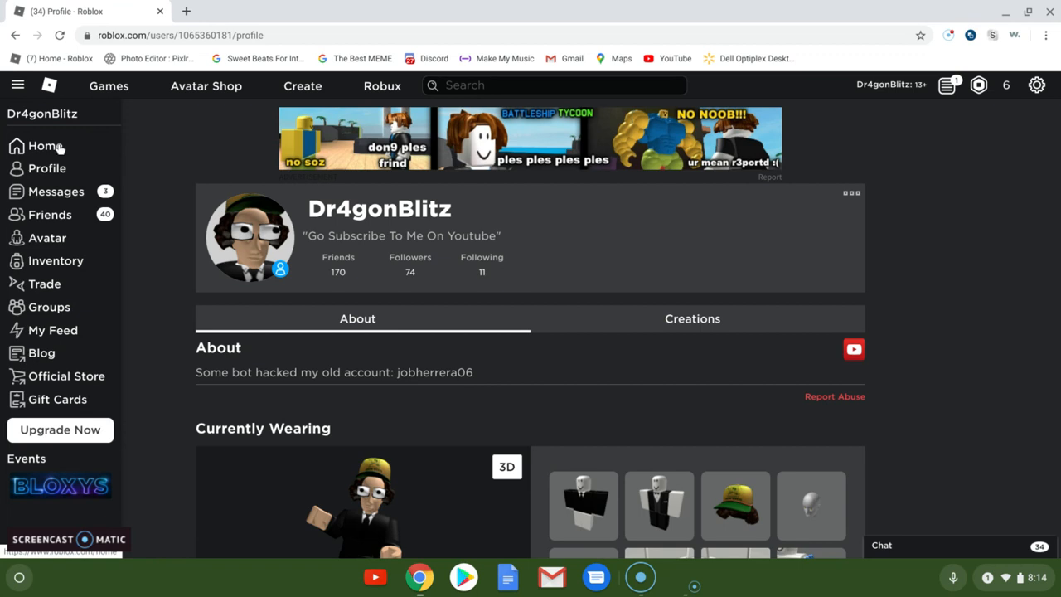
click(43, 145)
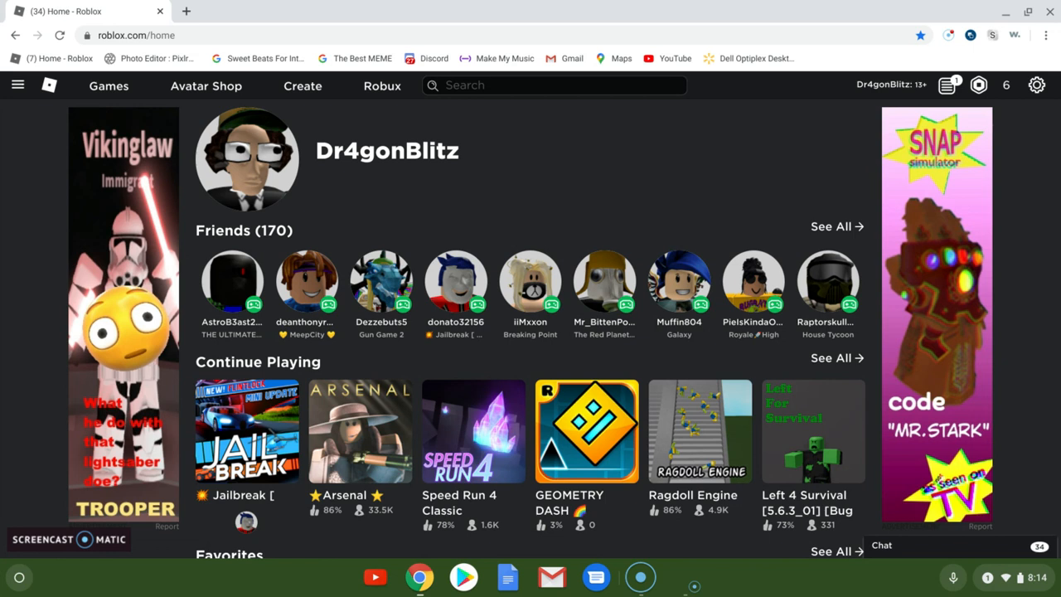
Step: Scroll the home page down to the Continue Playing and Favorites game rows
scroll(down, 3)
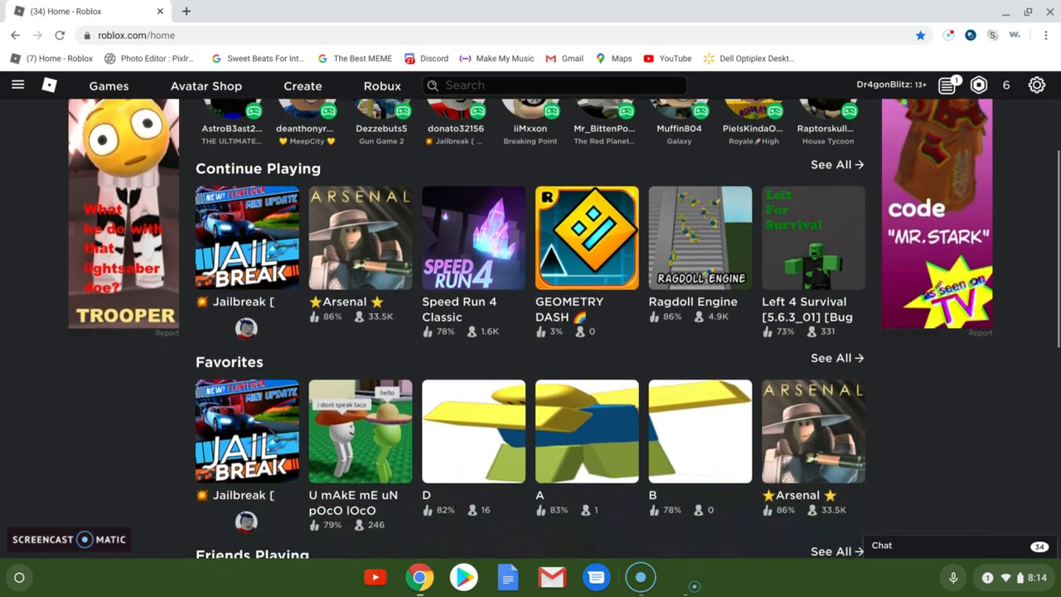